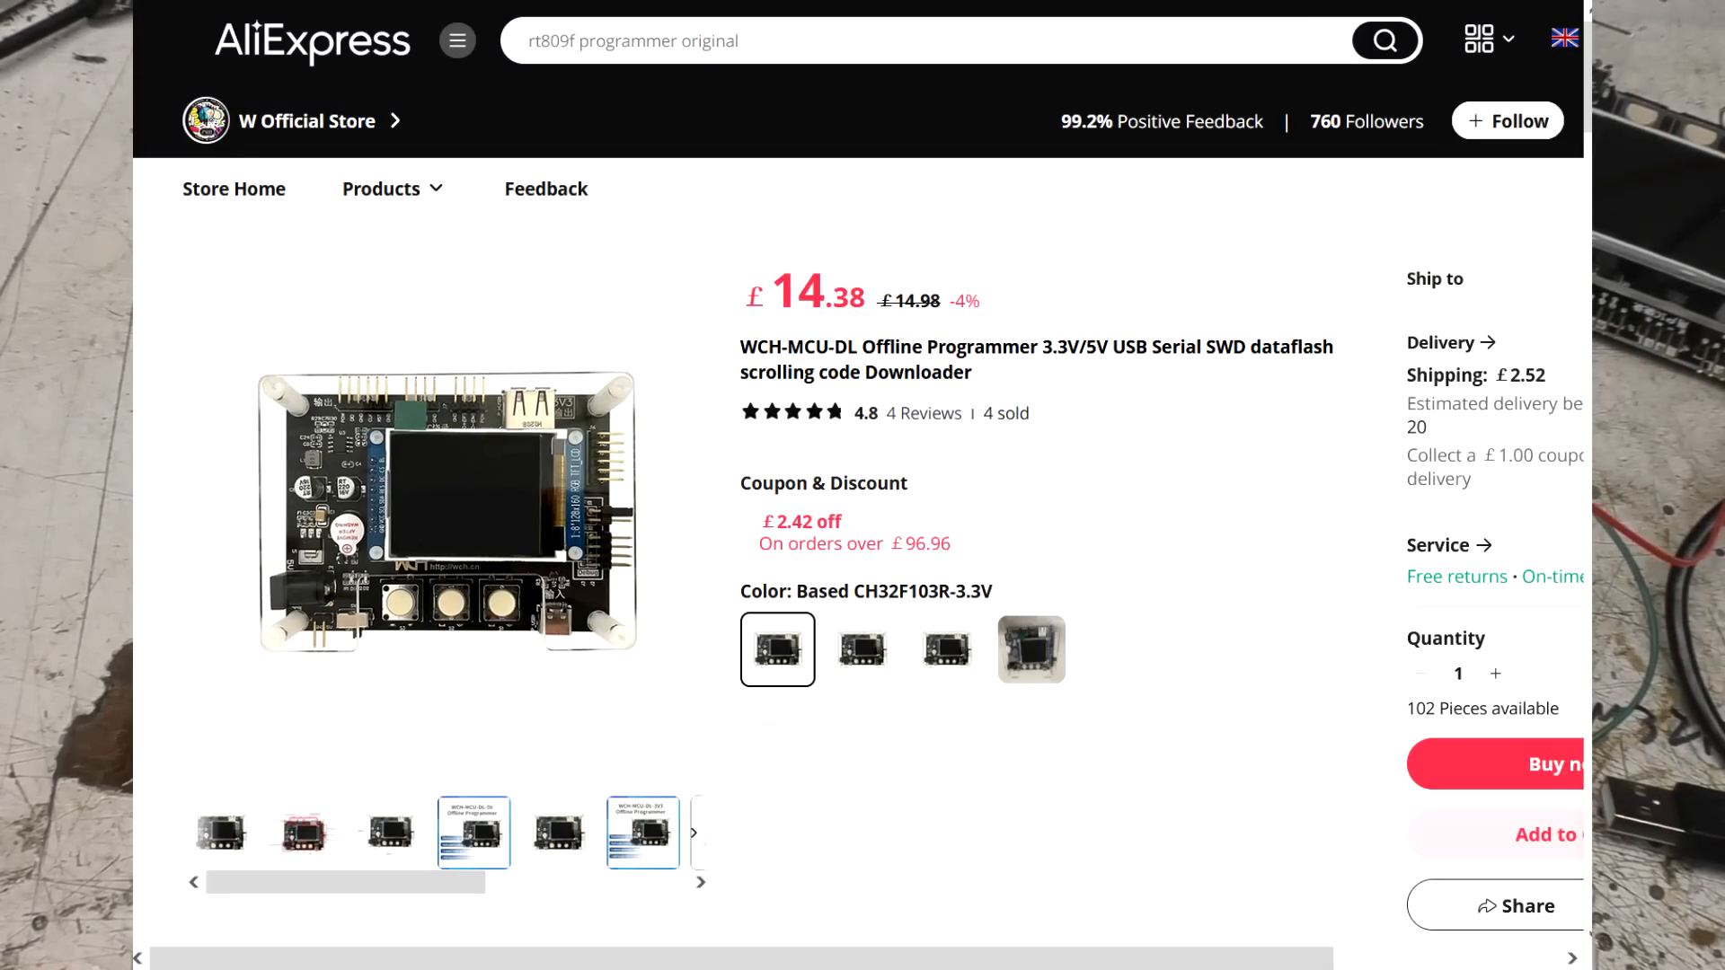
# Compare the CH32F103R-5V and 3.3V swatches, then settle on the CH32V208W-5V variant at £14.38
pyautogui.click(863, 649)
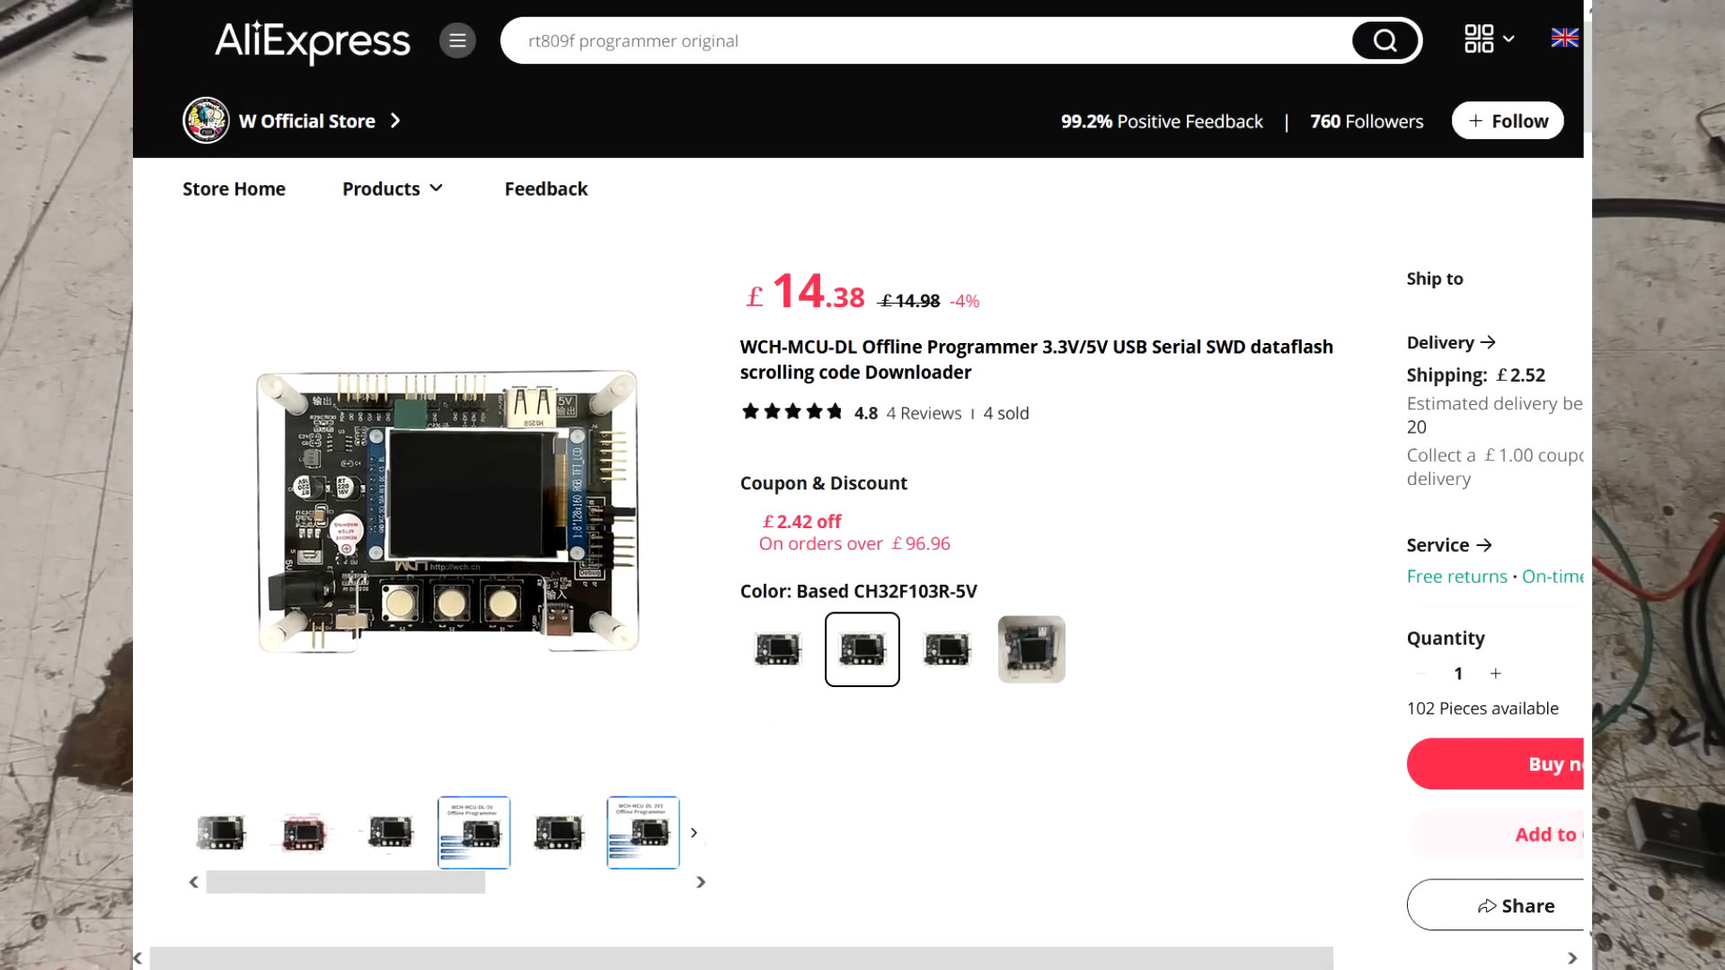
pyautogui.click(776, 649)
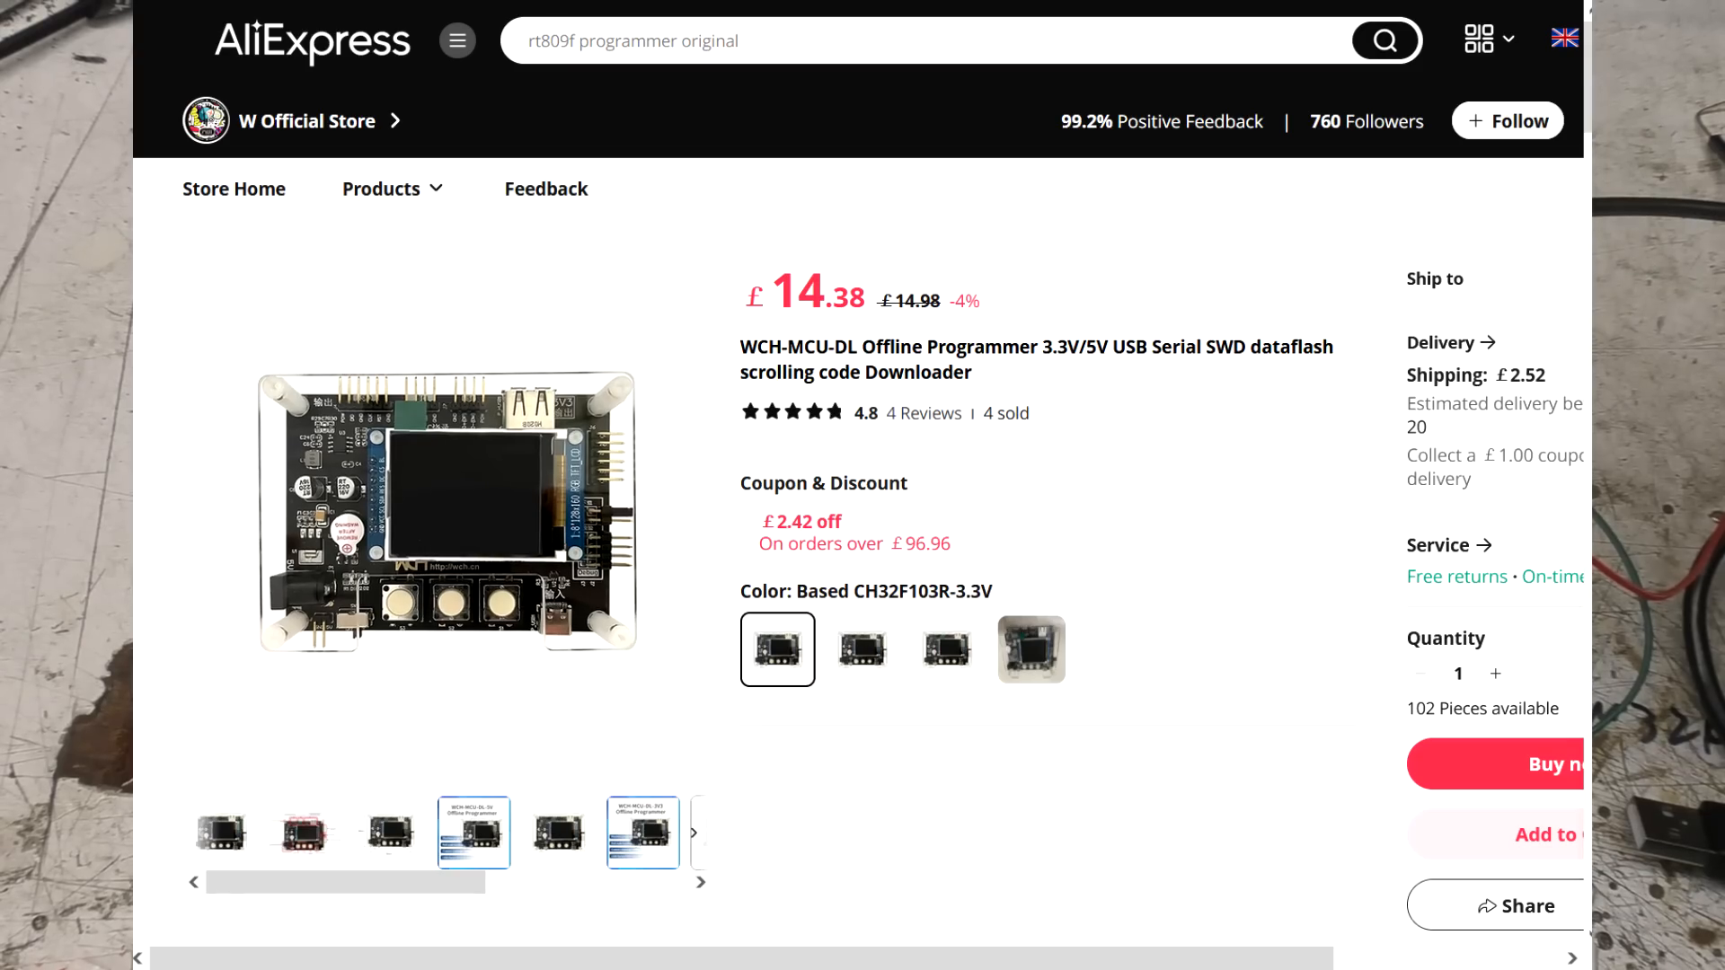
pyautogui.click(946, 649)
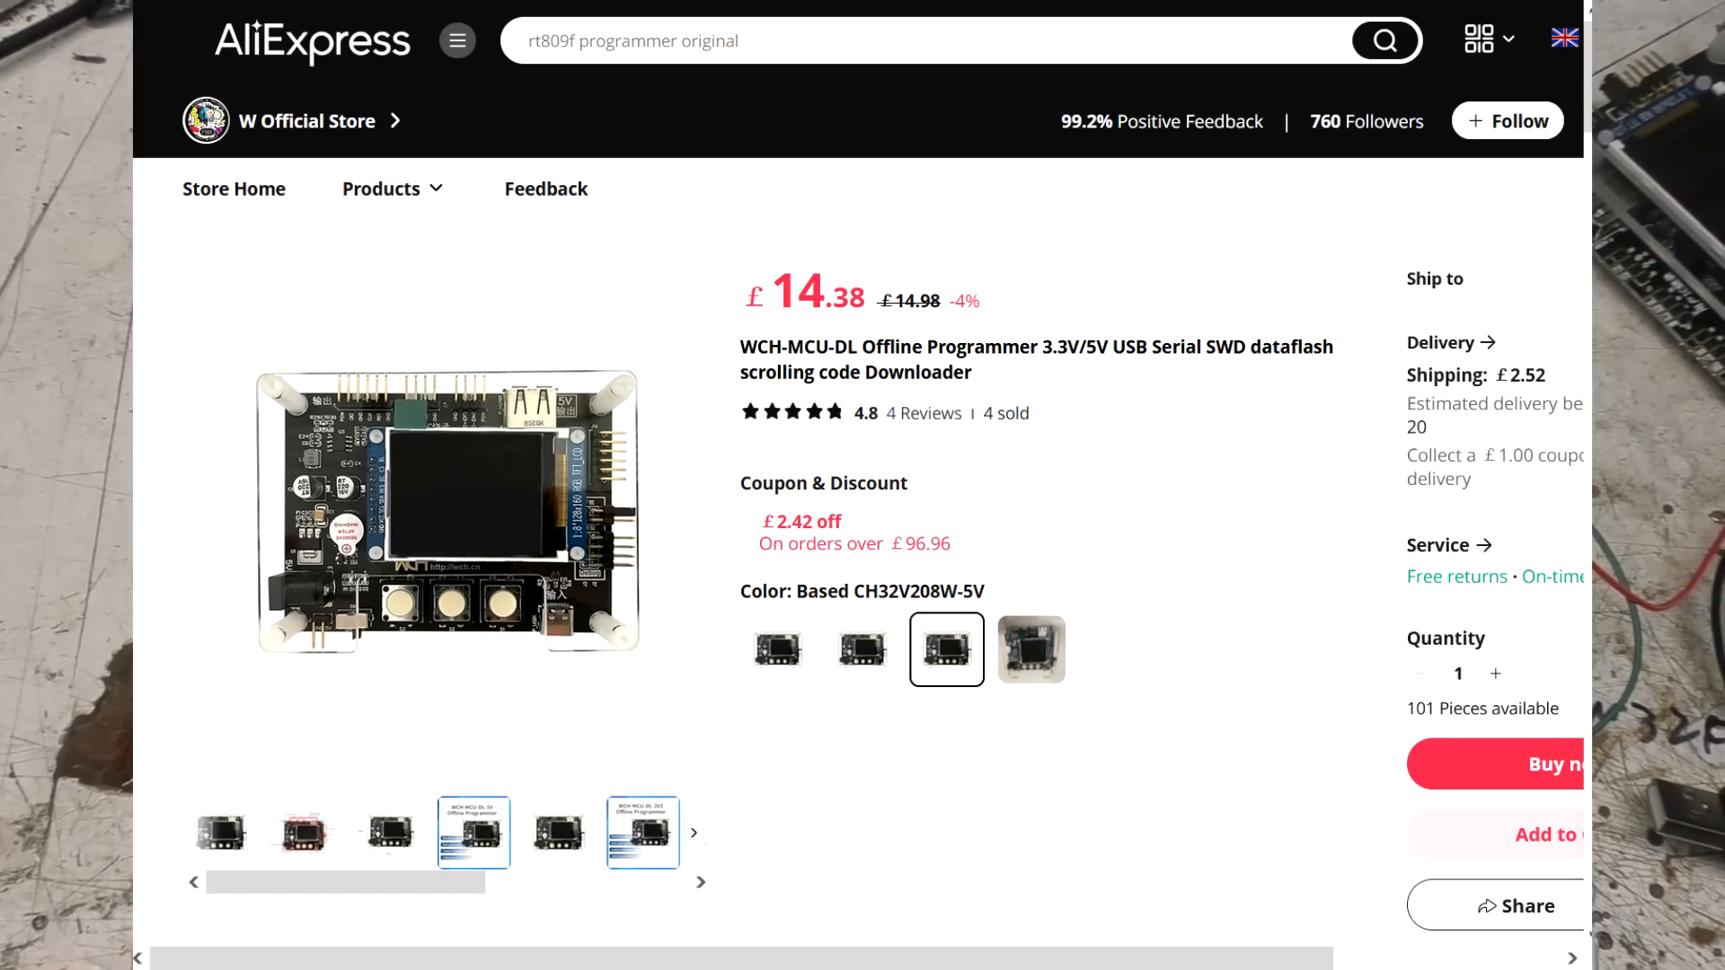